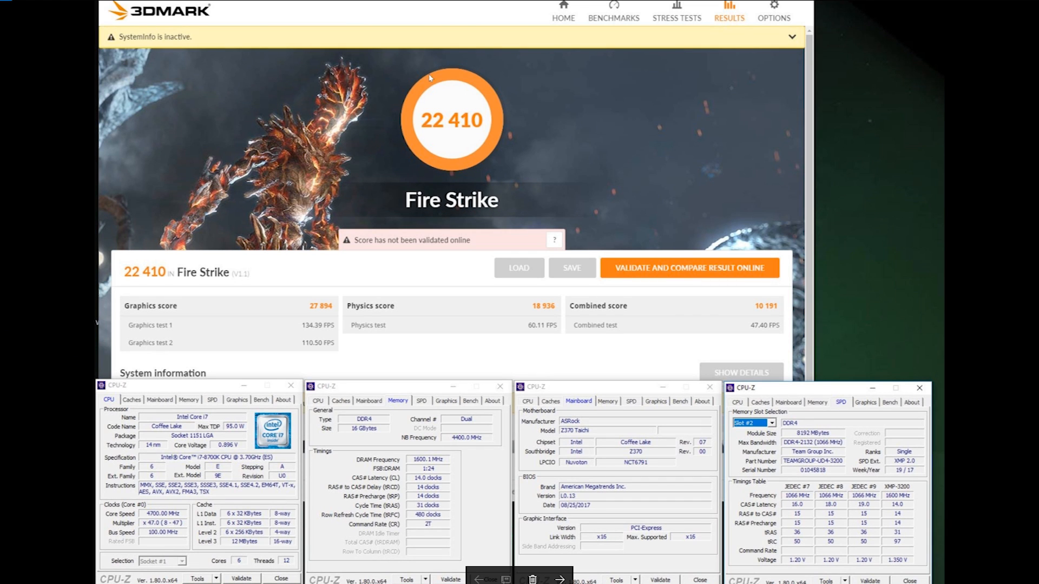
pyautogui.moveTo(464, 217)
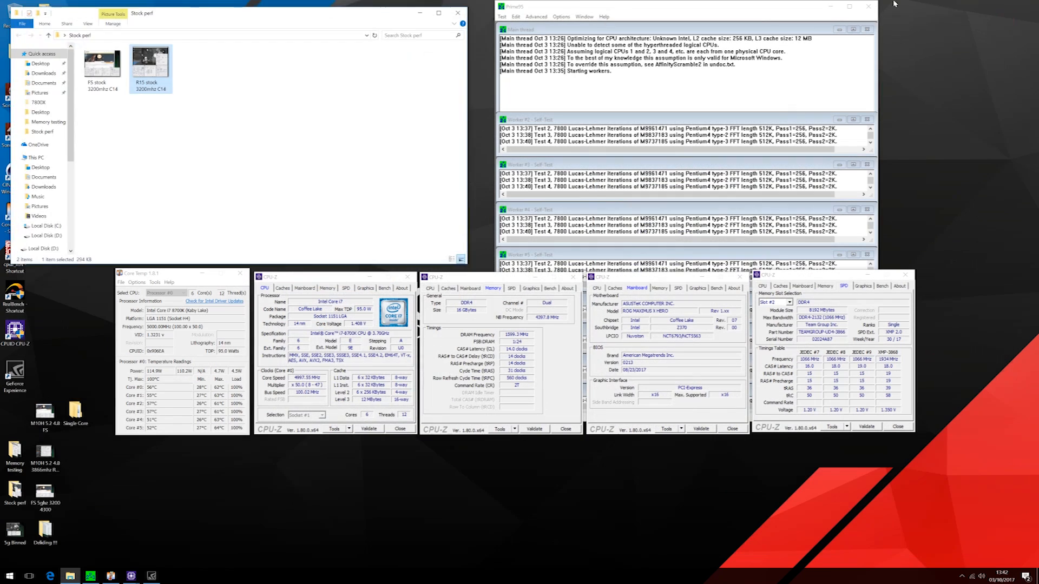
# Step: Switch from the Fire Strike 22,410 result to the Prime95 stress-test desktop with CPU-Z and Core Temp
pyautogui.click(457, 13)
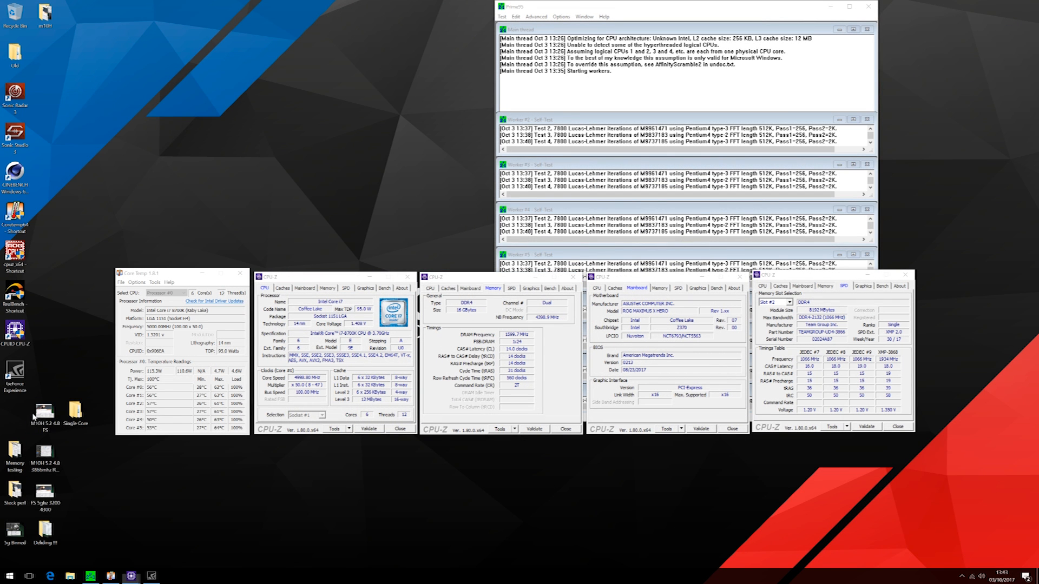